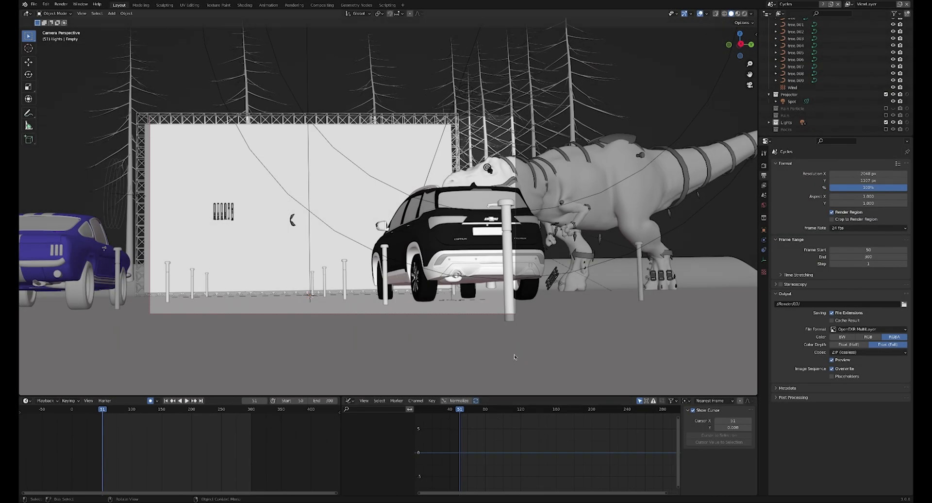
mouse_move(391, 278)
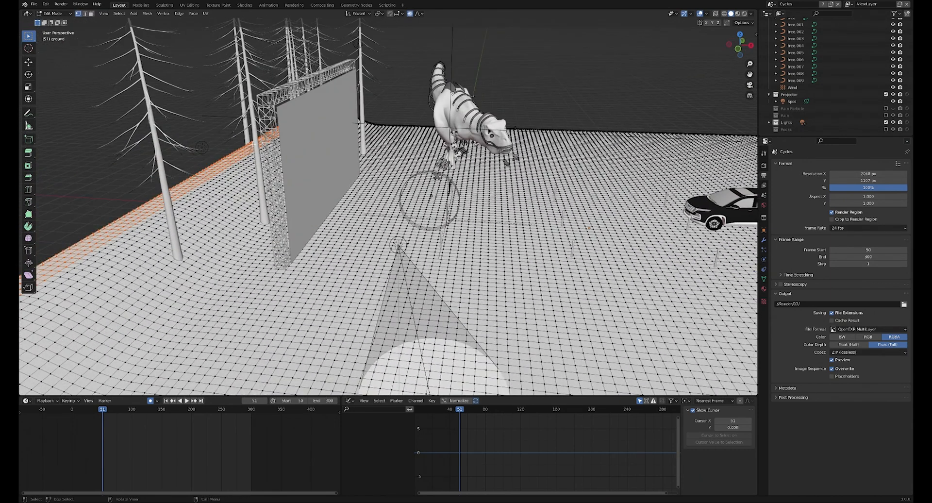
Exit the ground's Edit Mode and orbit to overlook the cars and dinosaur.
key(Tab)
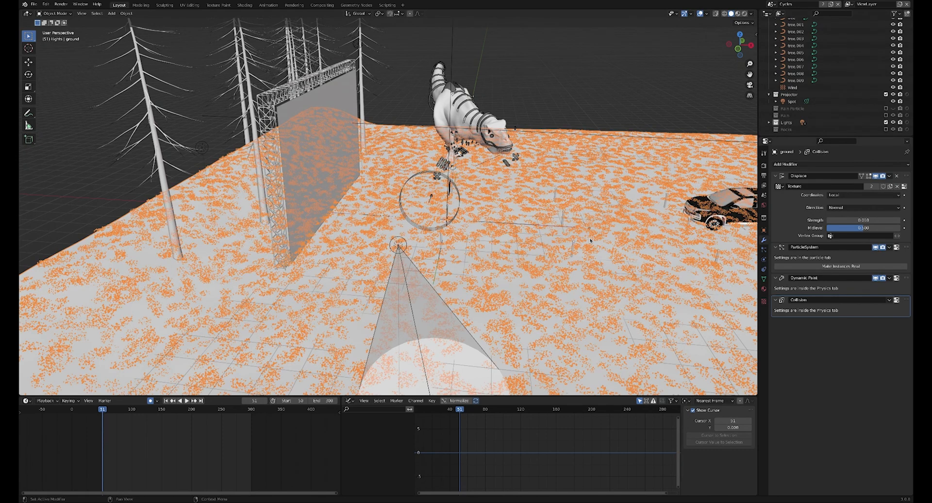
drag(535, 238, 550, 113)
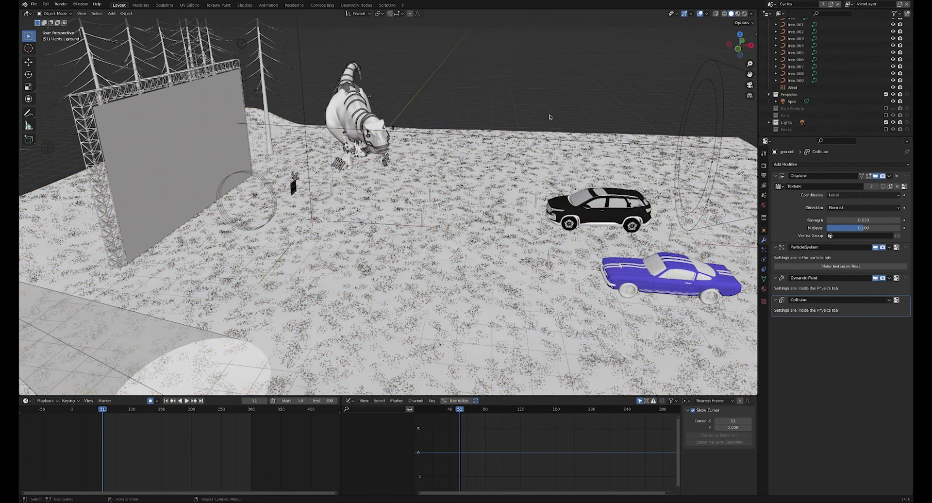
mouse_move(324, 300)
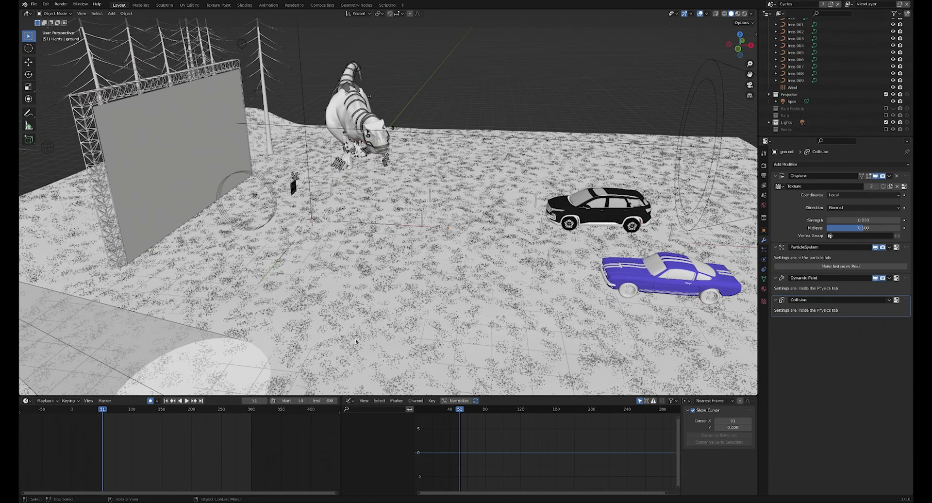
mouse_move(386, 294)
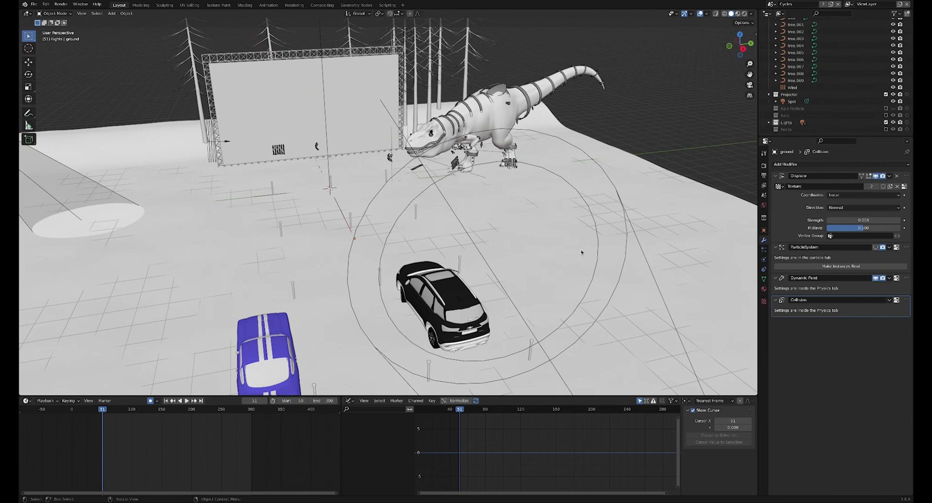
mouse_move(481, 223)
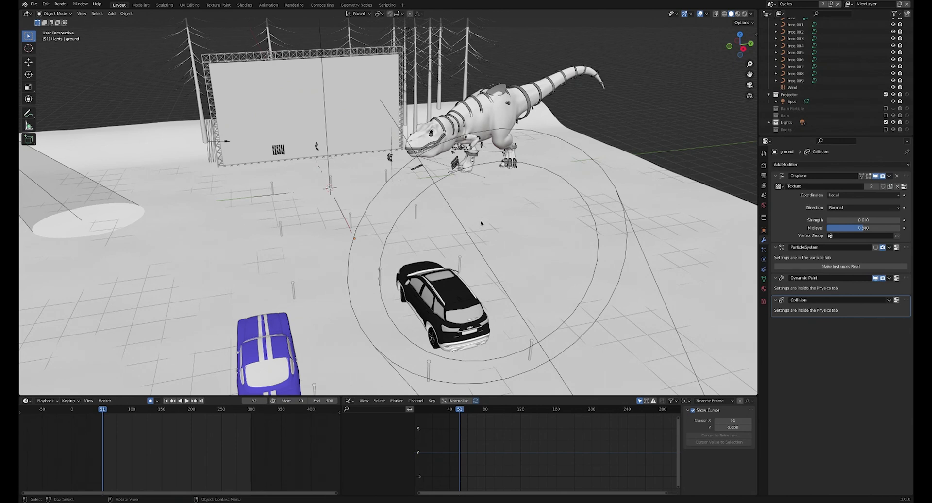
mouse_move(478, 192)
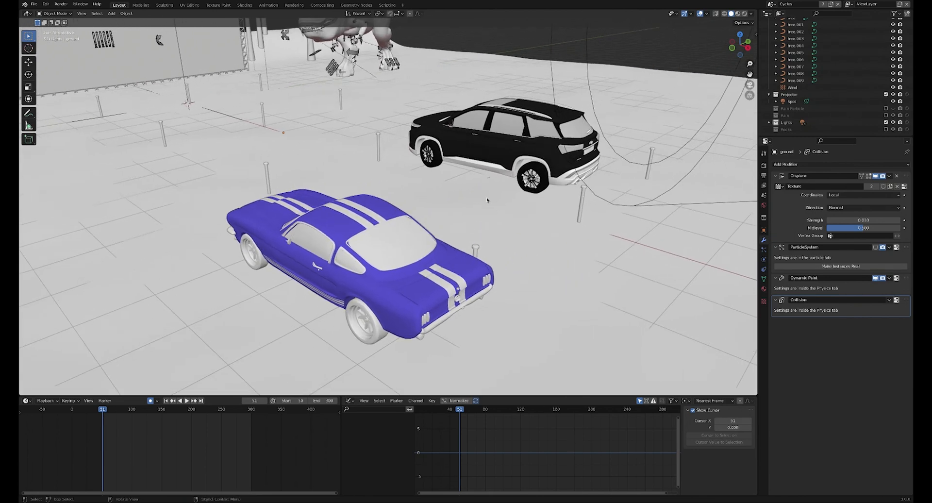
mouse_move(457, 254)
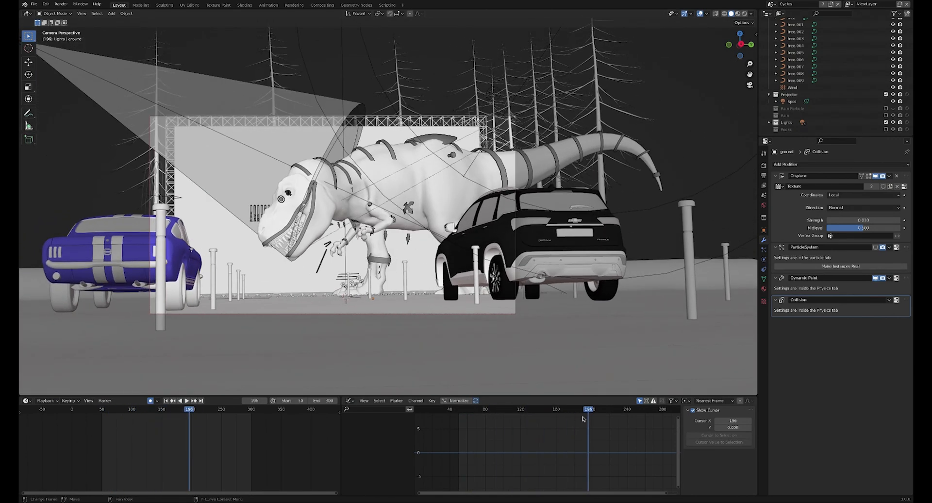
Select the scene camera and return the animation to frame 100.
click(182, 400)
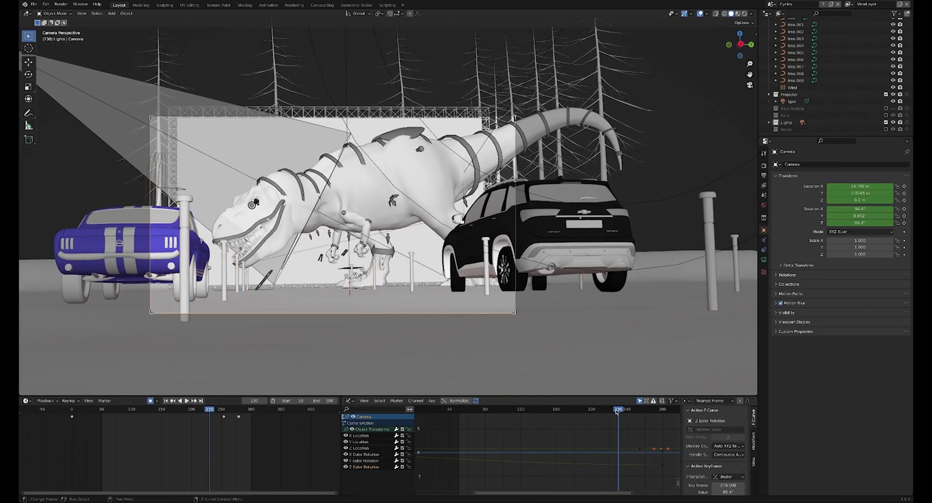
click(503, 409)
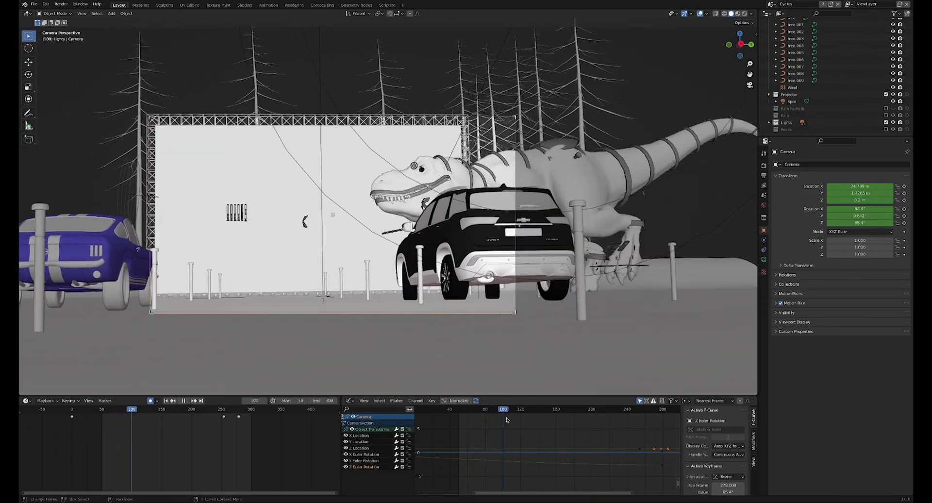
click(182, 400)
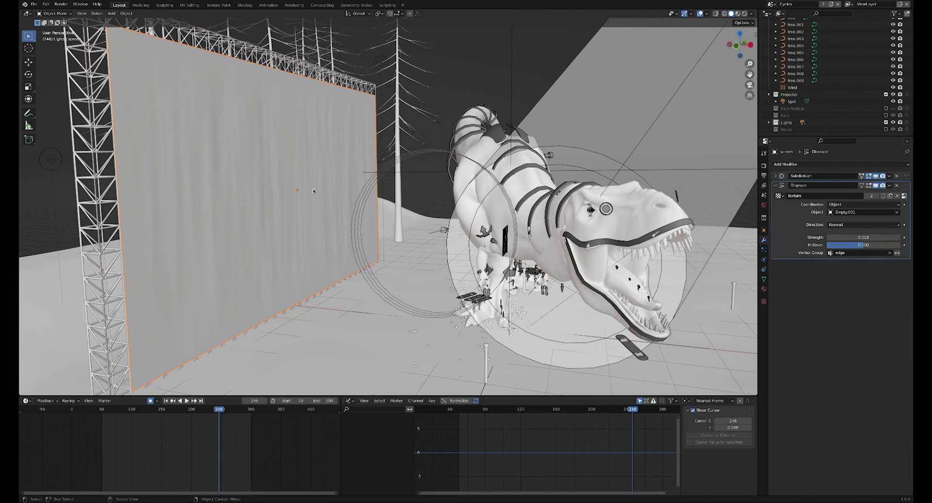
Orbit around the screen, then return to the scene camera view with Numpad 0.
drag(312, 190, 392, 268)
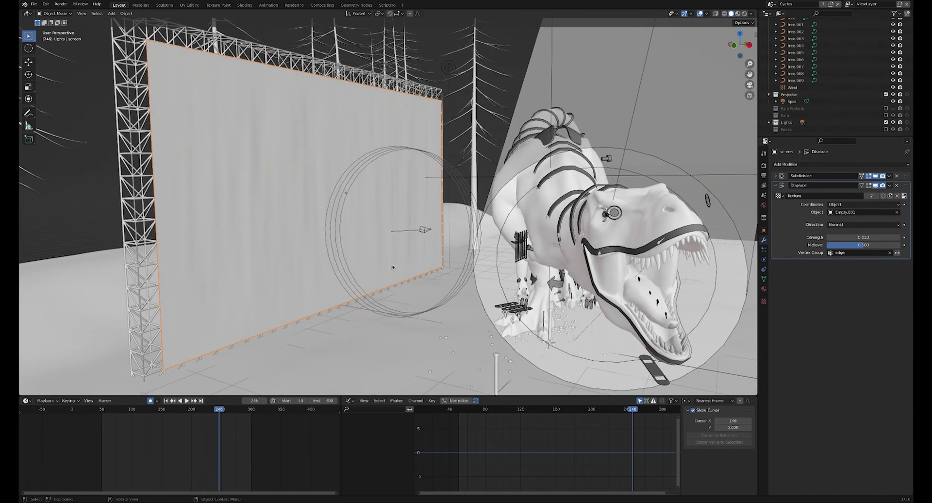
mouse_move(494, 215)
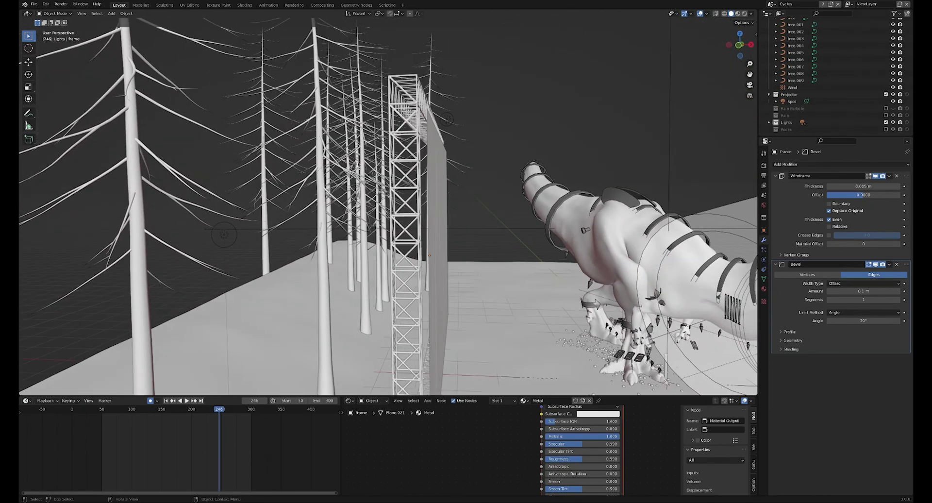
key(KP_0)
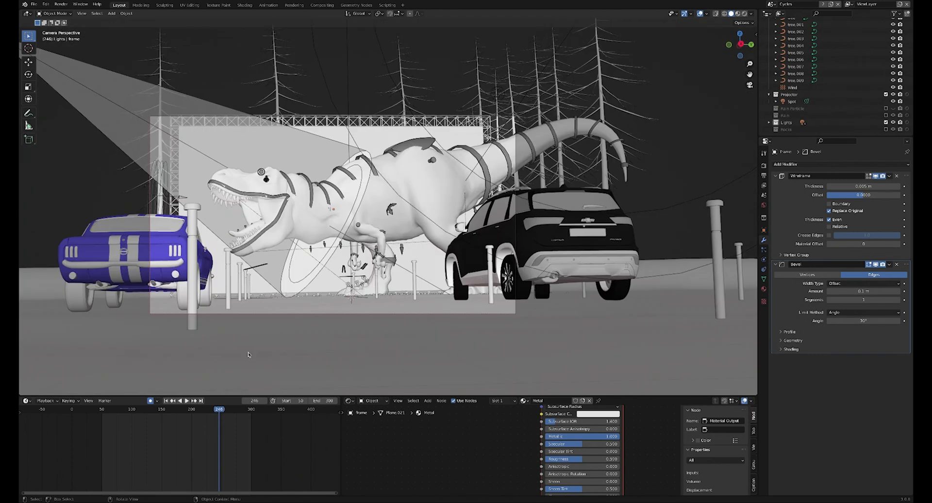
mouse_move(223, 418)
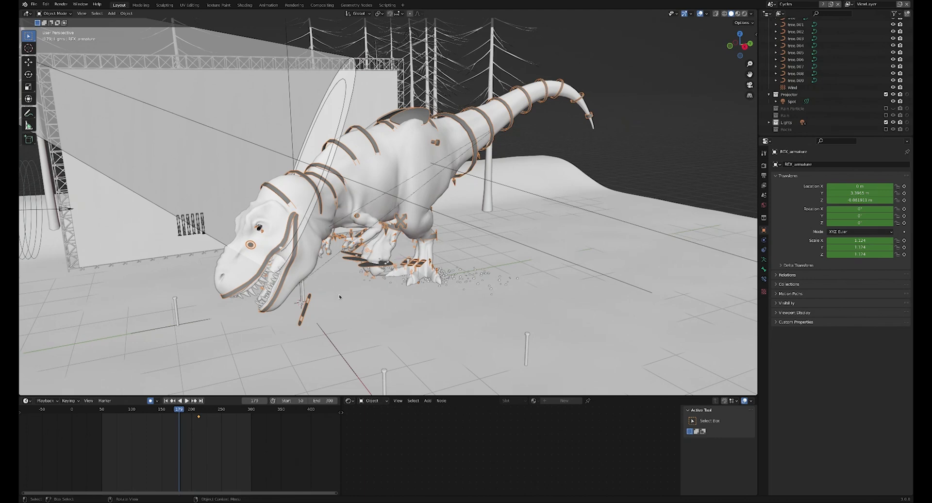
mouse_move(262, 131)
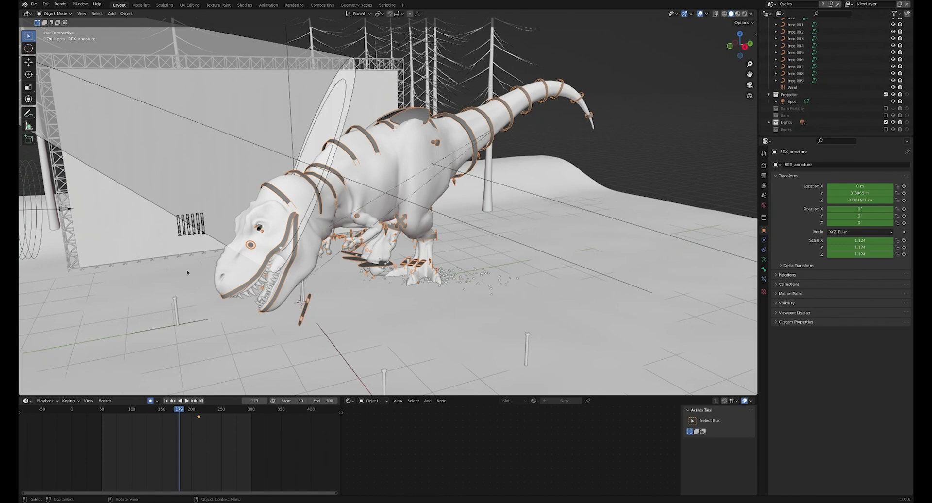
mouse_move(308, 255)
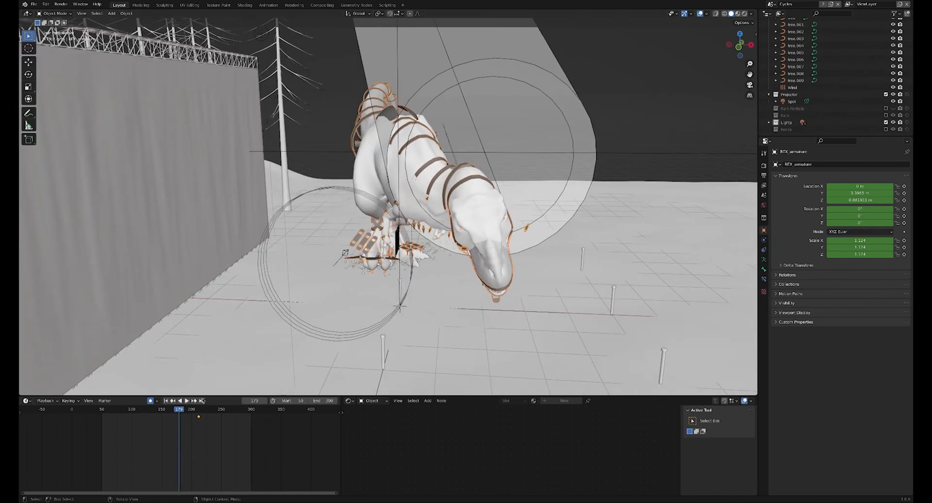
Jump the camera-view animation between frames 206, 132, 130, 152 and 240.
click(112, 409)
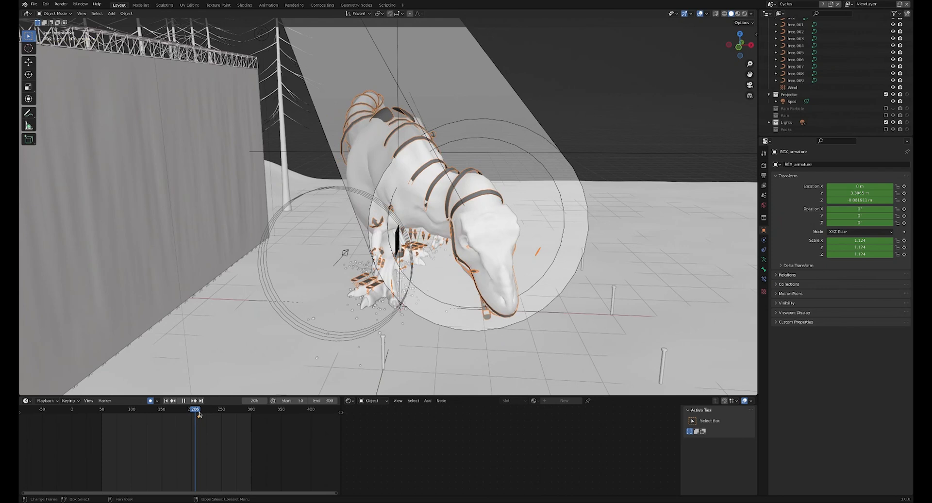
drag(196, 410, 168, 410)
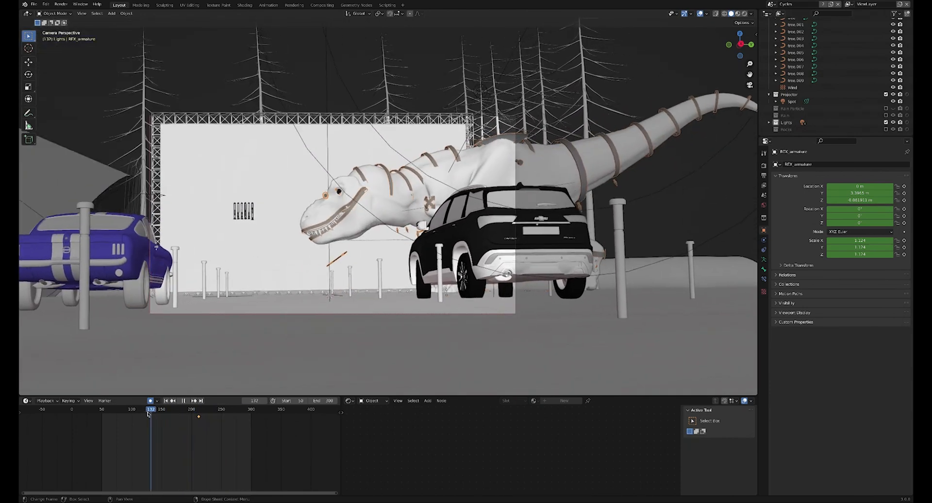
click(148, 409)
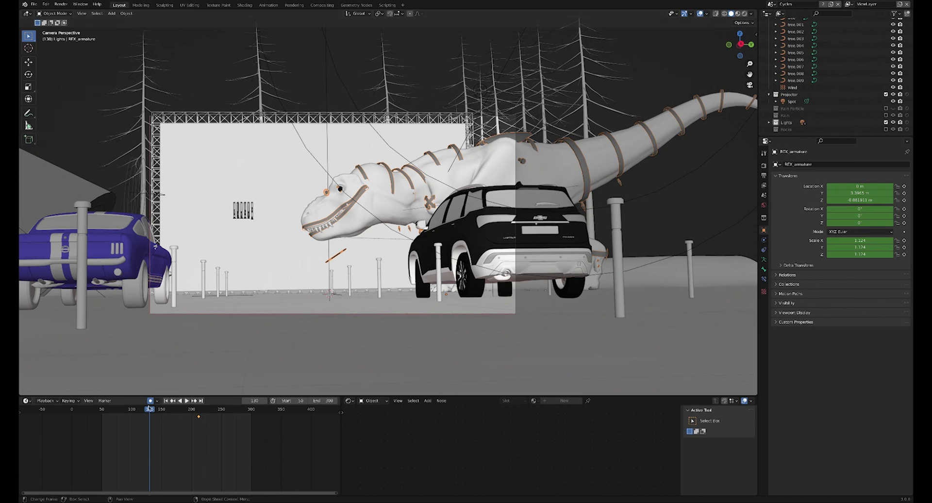
click(183, 400)
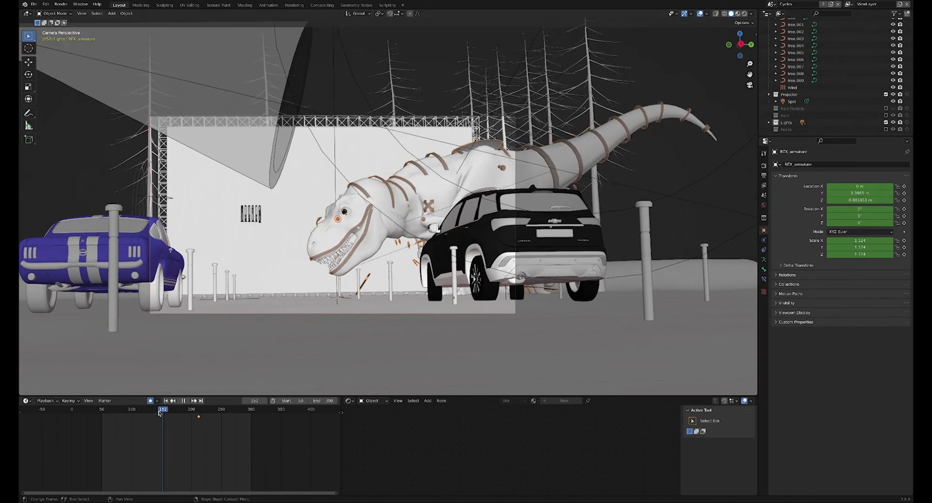
click(174, 409)
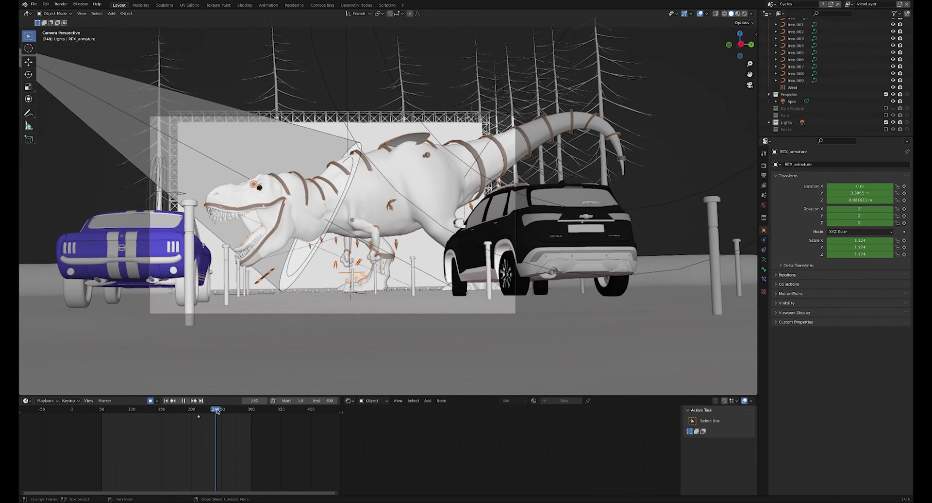
Scrub back and forth through the T-rex animation frames in the timeline.
drag(216, 409, 205, 409)
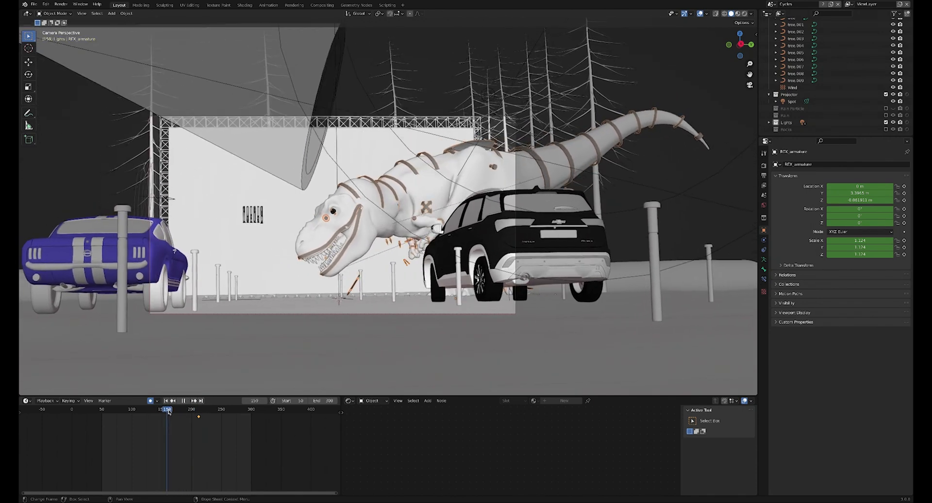
click(197, 409)
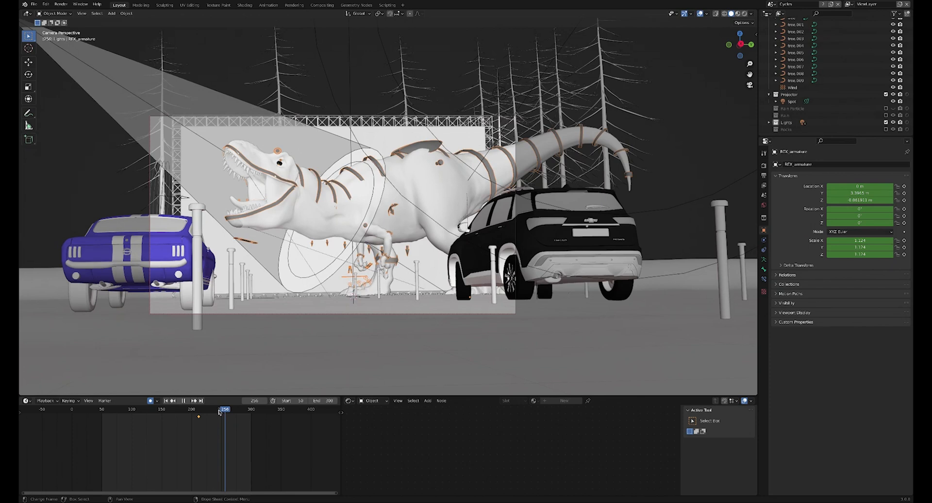
drag(222, 411, 206, 410)
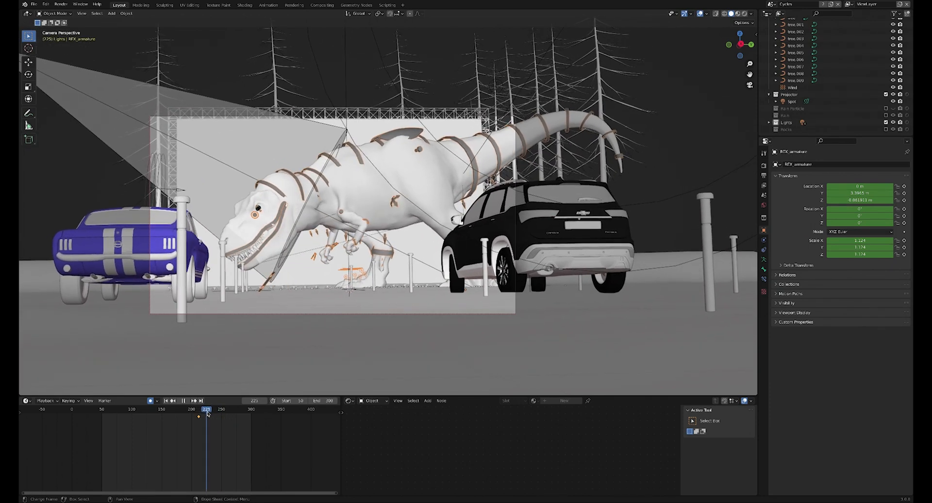
drag(206, 409, 224, 409)
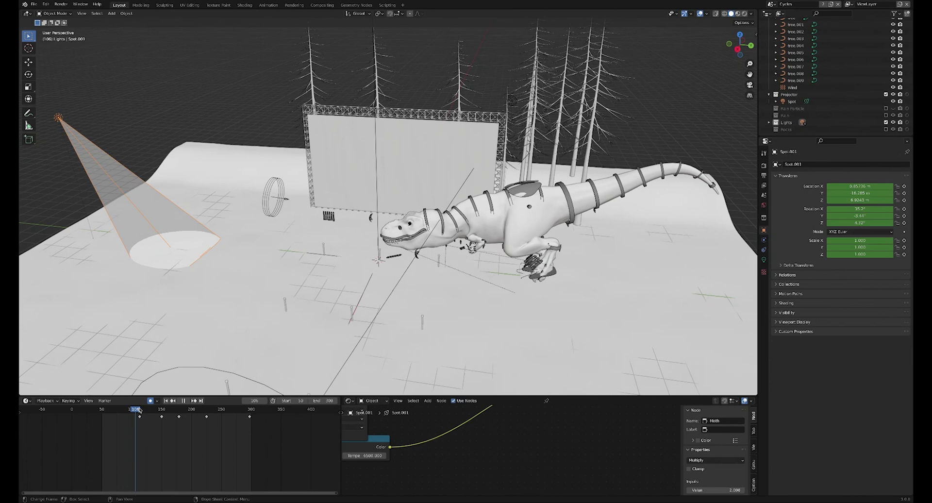
Scrub the timeline forward and back to watch the spotlight swing across the T-rex.
drag(138, 410, 164, 409)
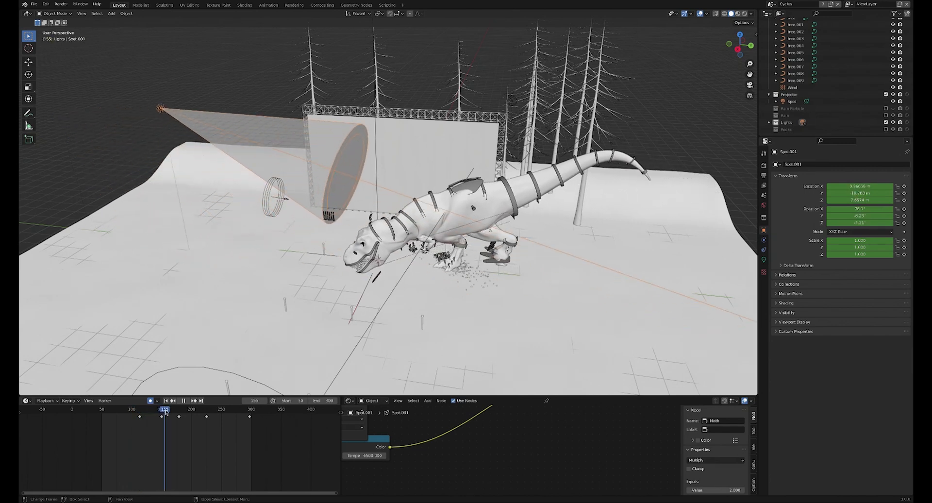
click(204, 410)
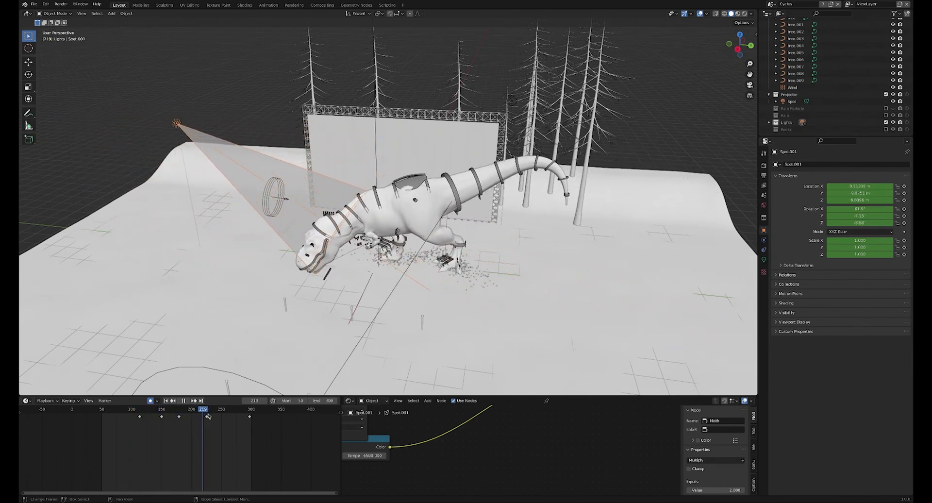
drag(203, 409, 165, 410)
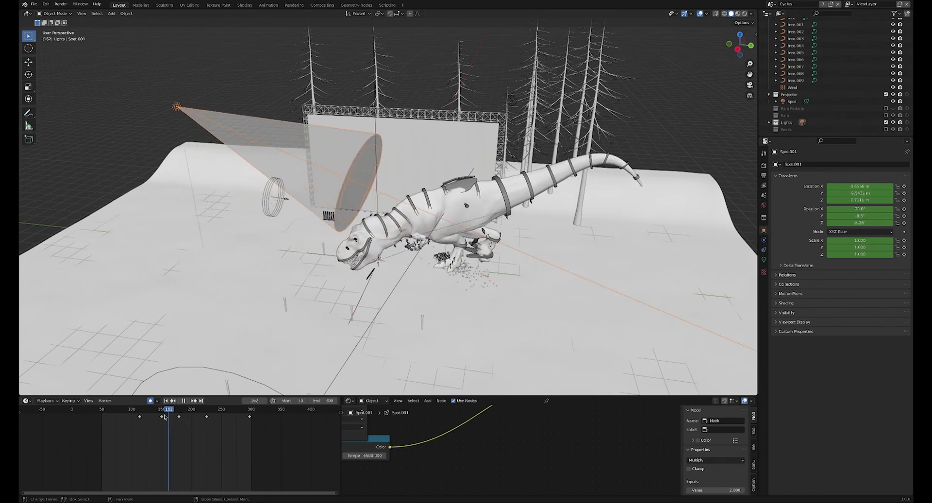
click(156, 410)
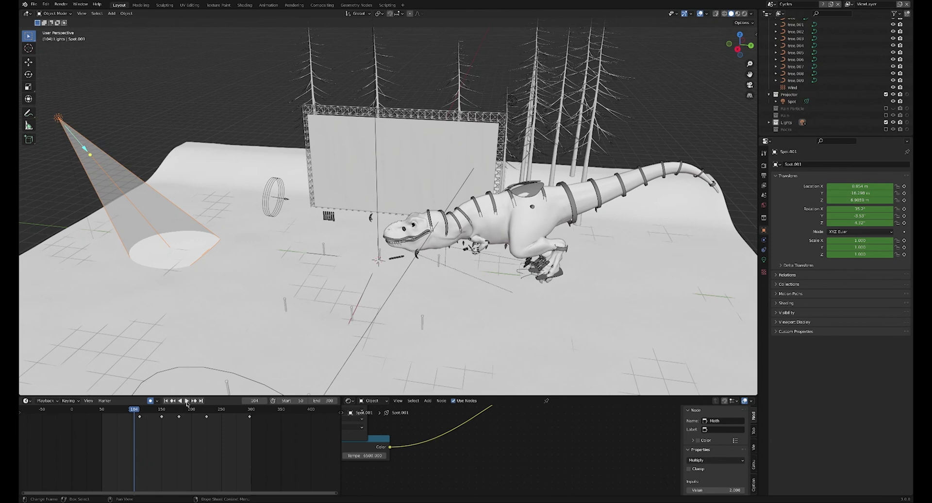
Play the animation and jump between frames to follow the spotlight.
click(184, 399)
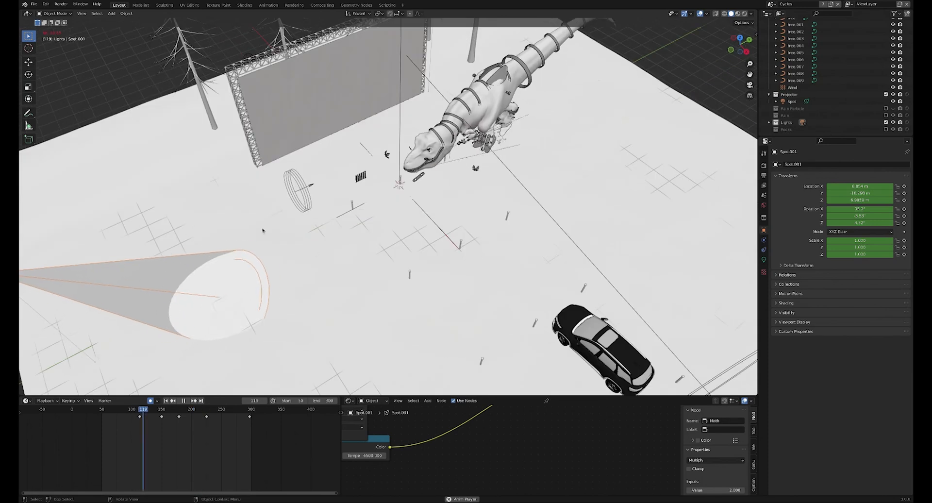
click(171, 409)
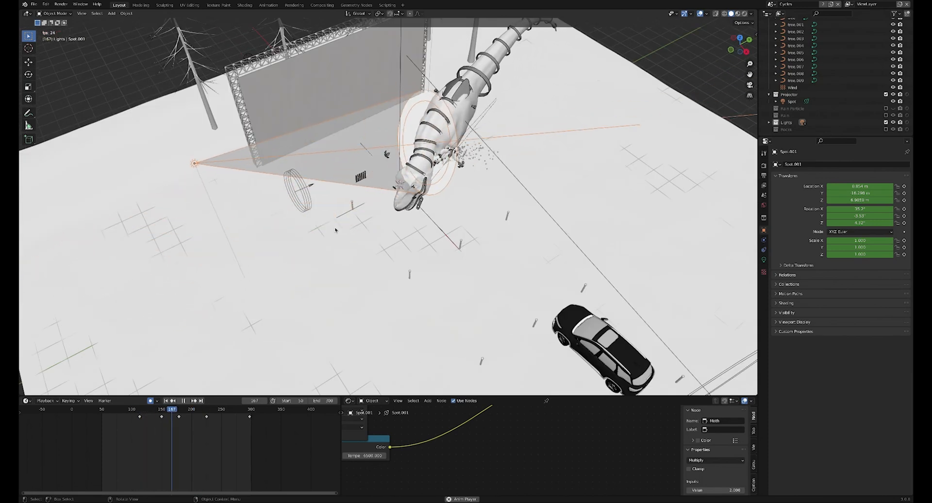
click(199, 409)
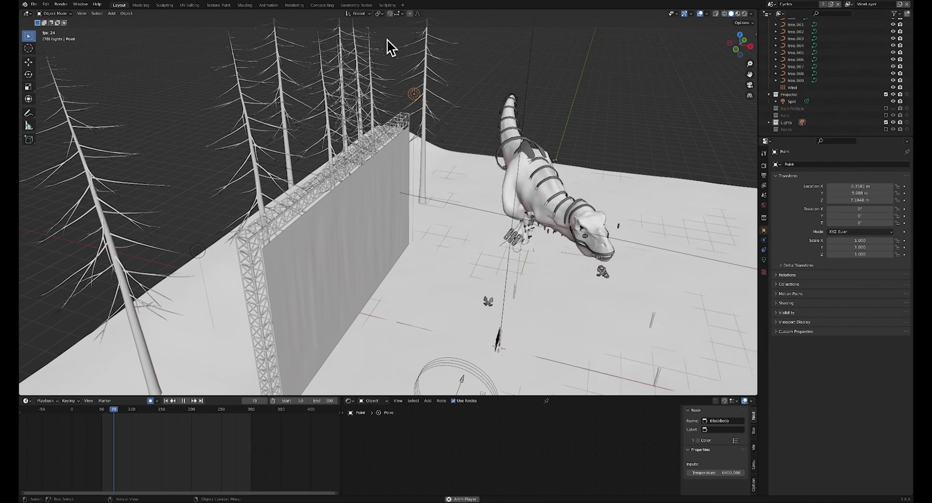
Move the timeline to a few frames while reviewing the projector spotlight.
click(141, 409)
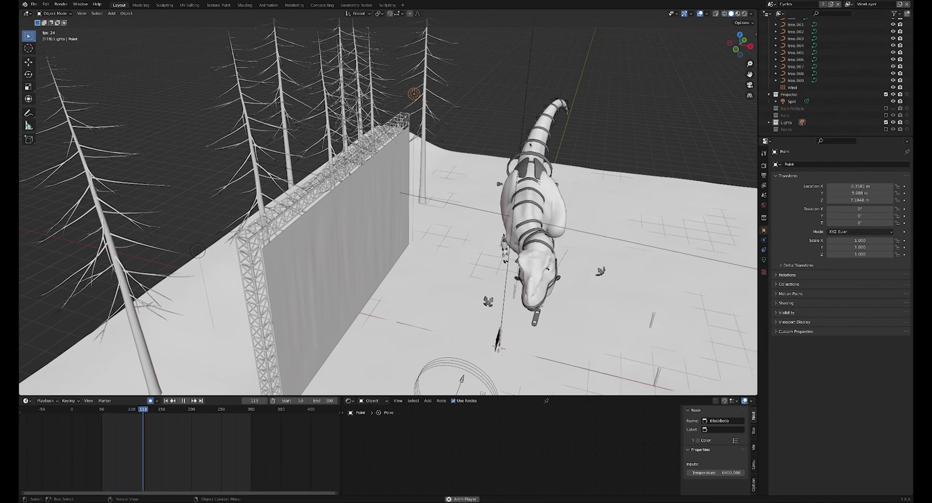
click(172, 409)
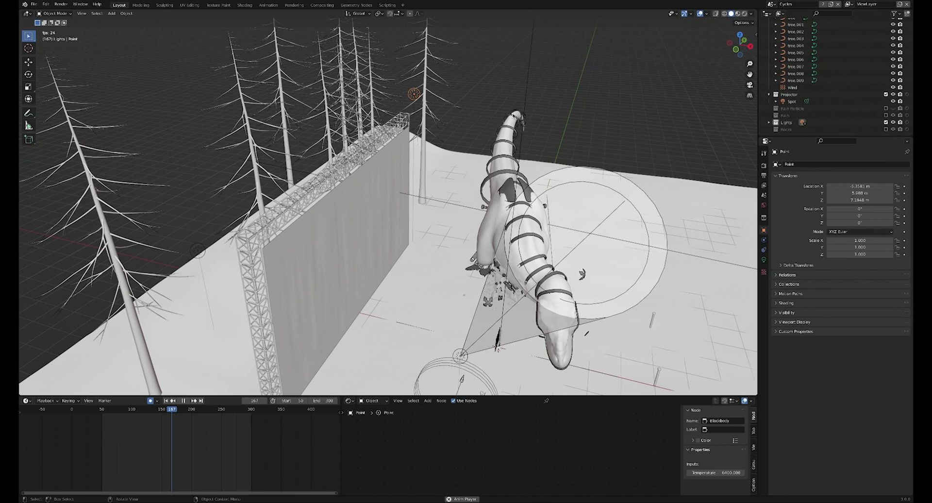
click(150, 400)
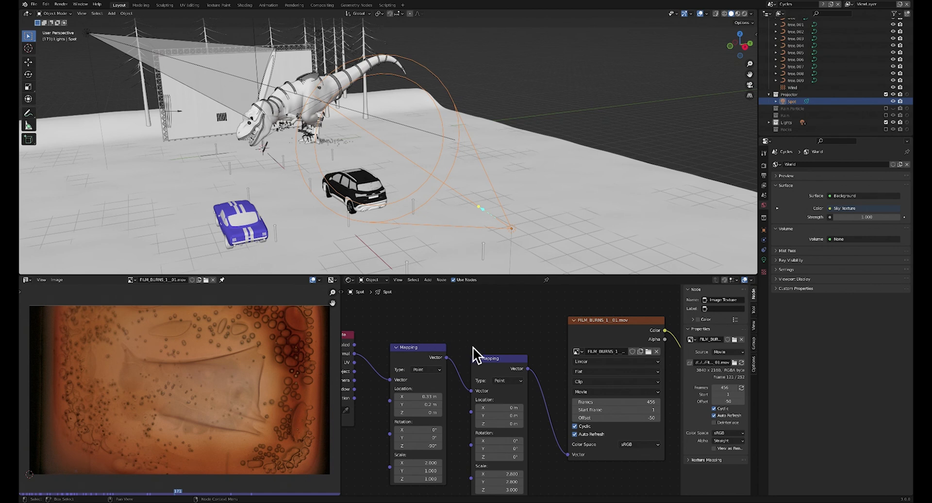
mouse_move(506, 360)
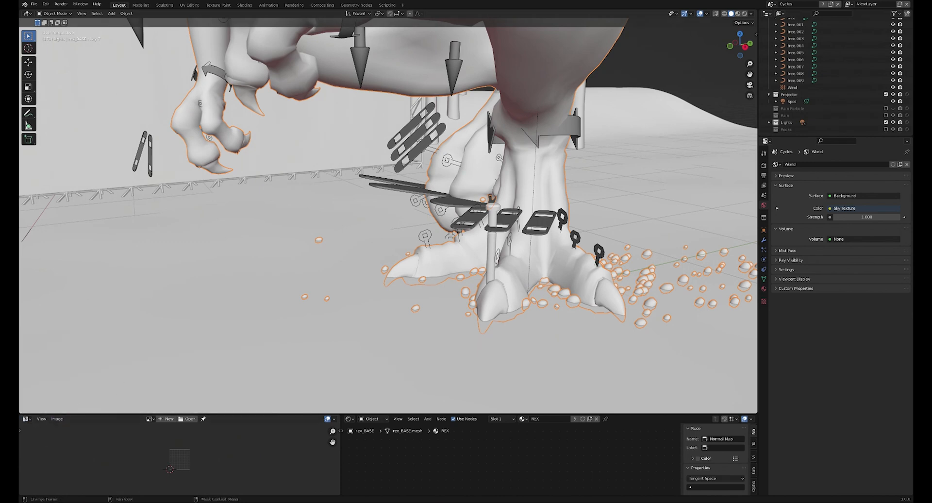
Play the animation to watch debris particles scatter from the T-rex's feet.
click(25, 418)
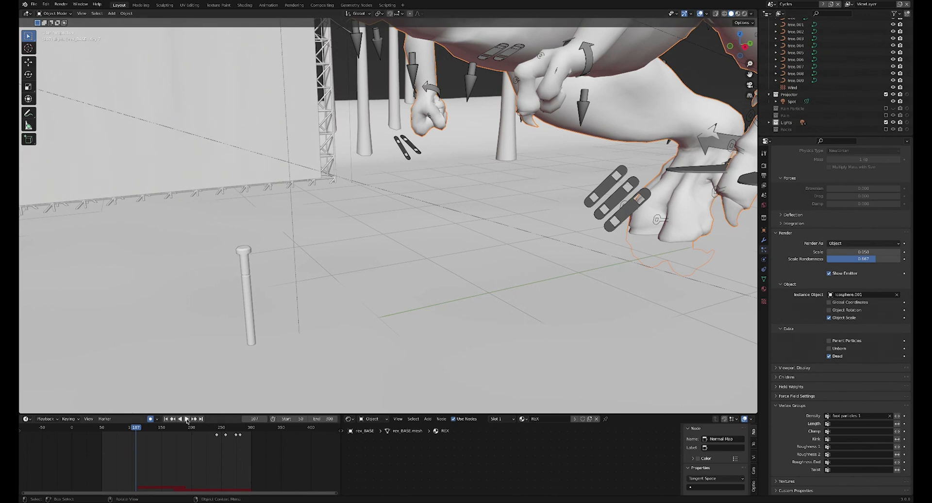
click(185, 419)
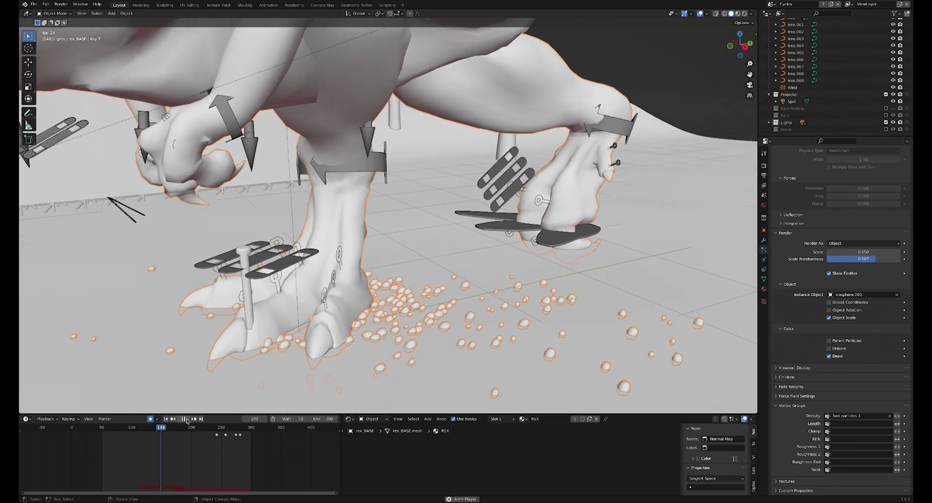
click(189, 426)
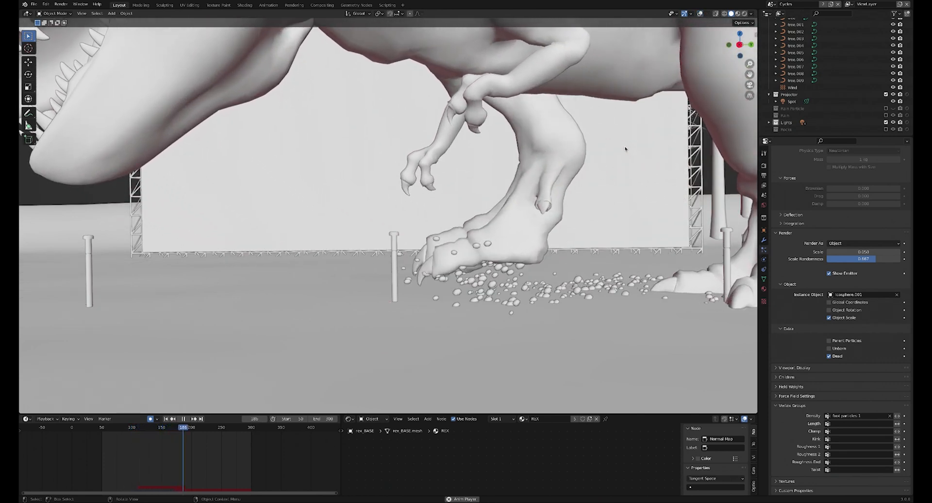
Adjust the timeline while showing rain particles over the drive-in scene.
click(209, 427)
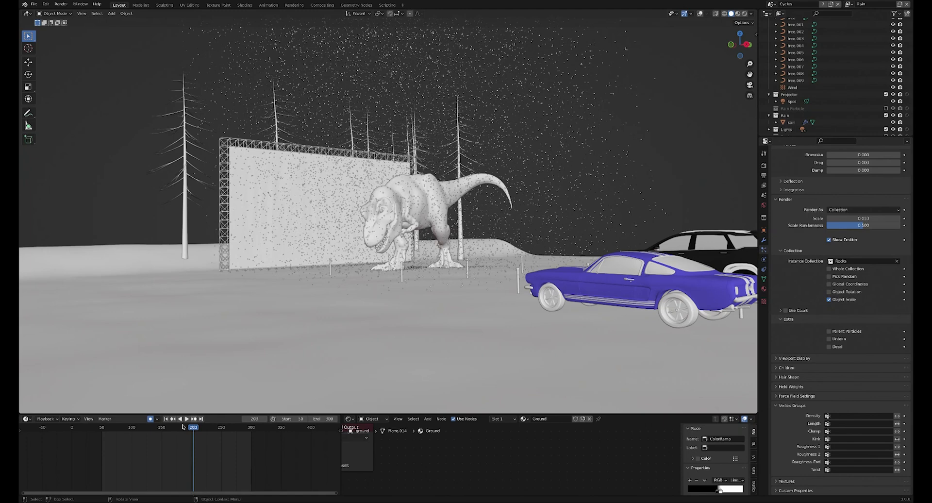
click(177, 418)
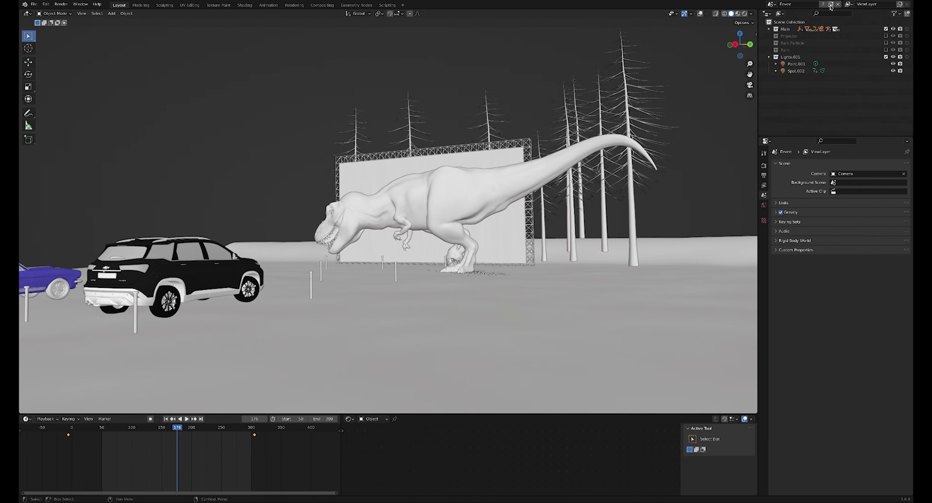
Open and dismiss the New Scene menu, then expand the Eevee render settings.
click(831, 4)
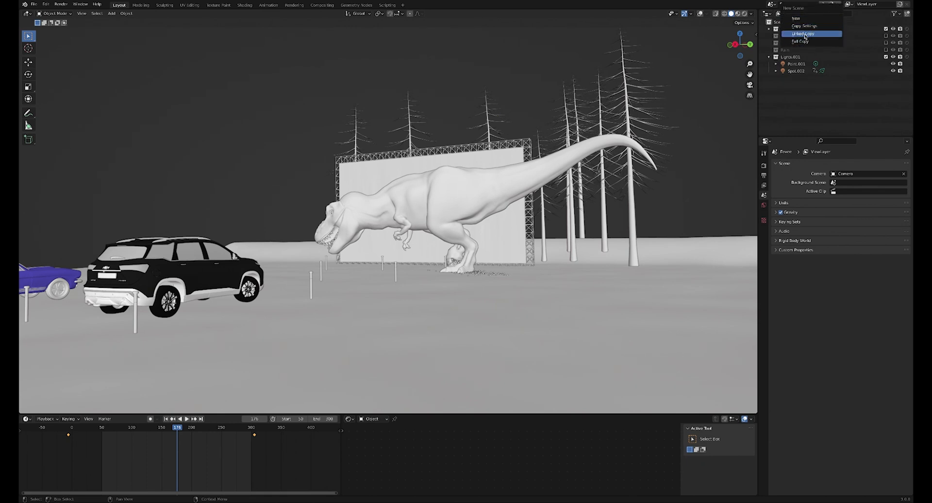
click(803, 34)
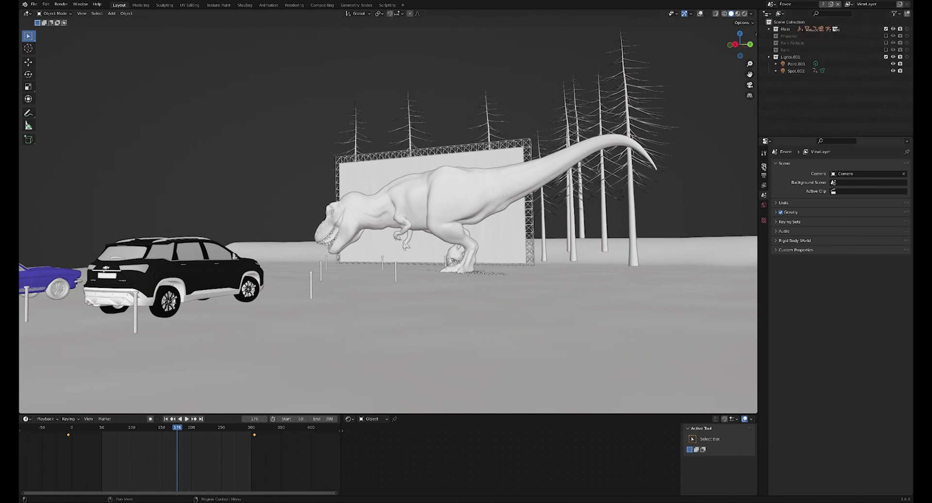
click(763, 172)
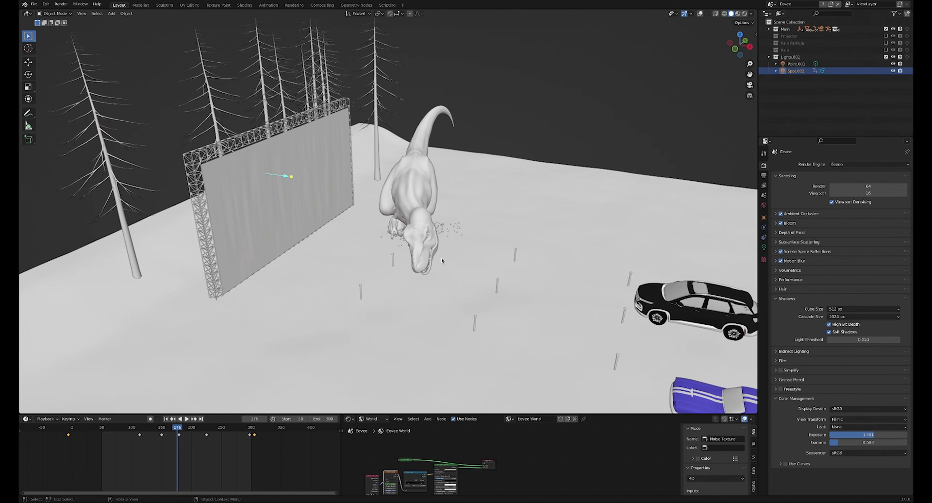
mouse_move(651, 250)
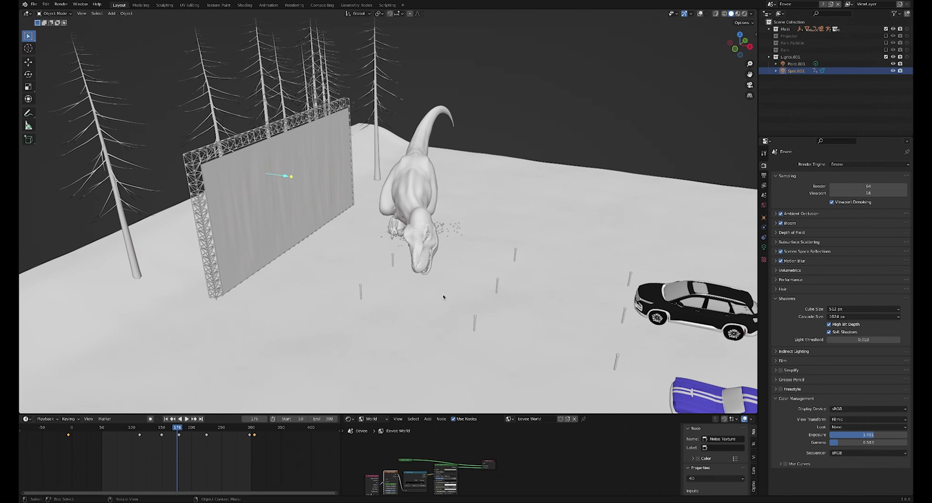
mouse_move(385, 207)
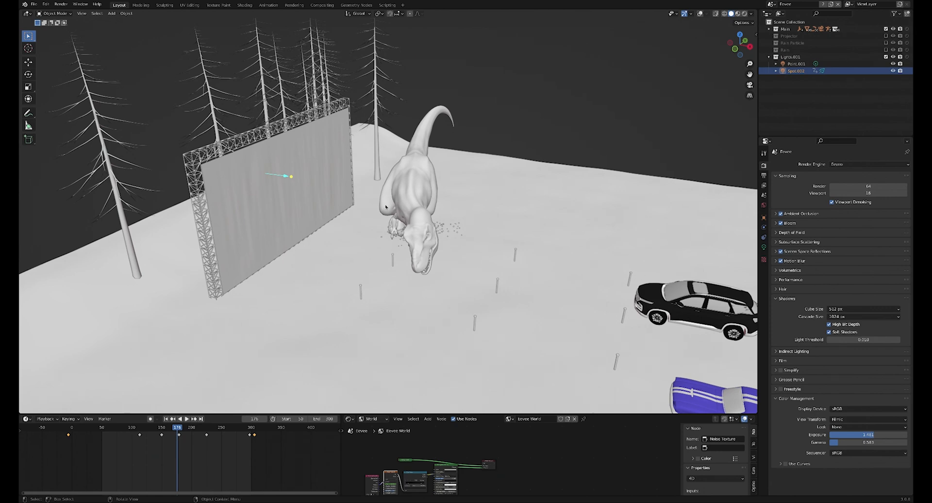
mouse_move(349, 242)
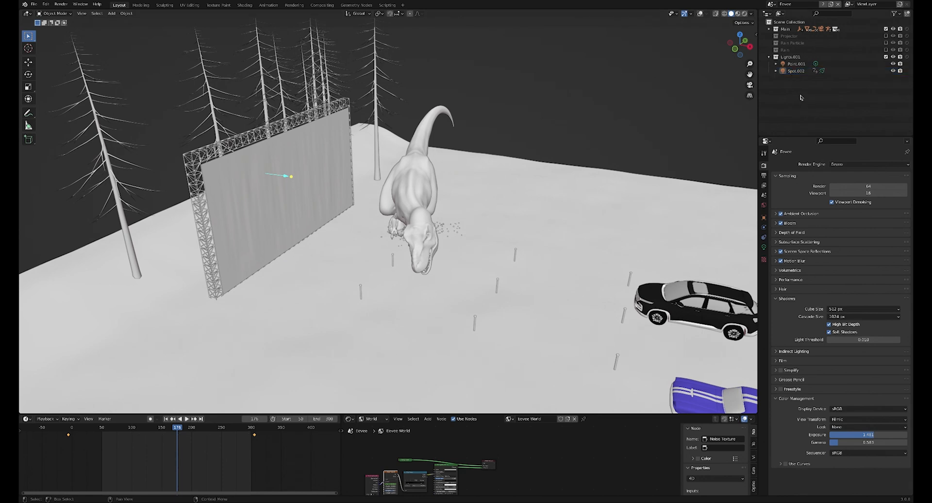
Show the view layer's render pass settings for the camera view.
click(797, 64)
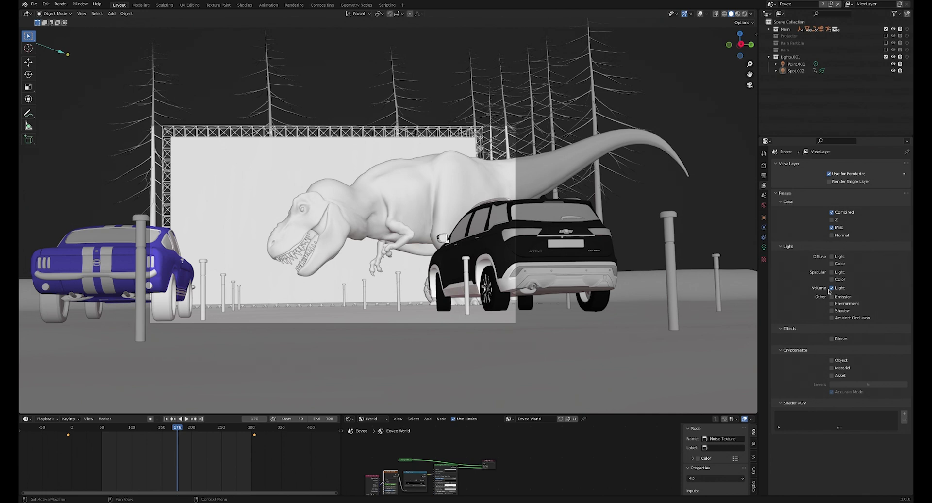
mouse_move(831, 288)
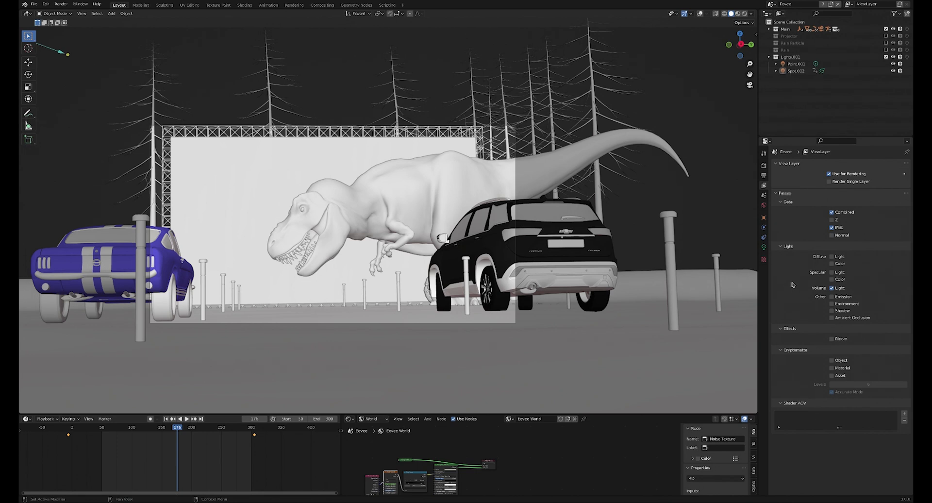
mouse_move(791, 285)
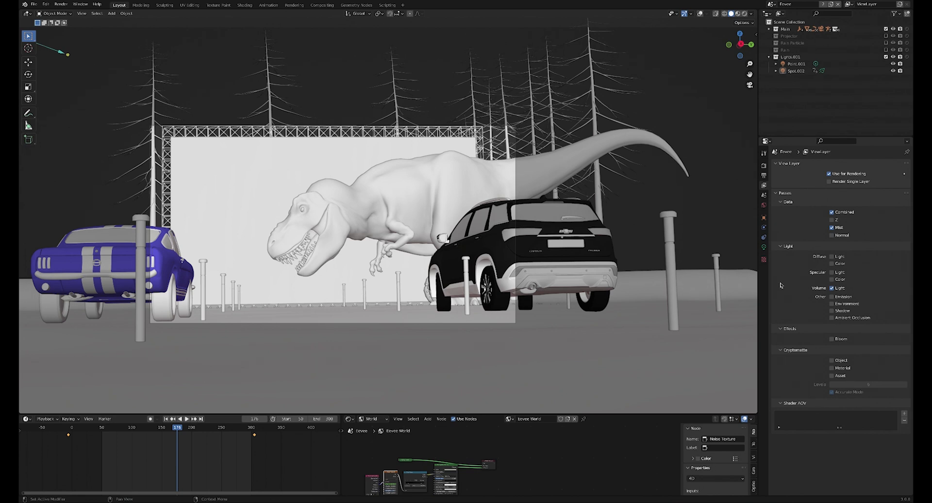
click(321, 5)
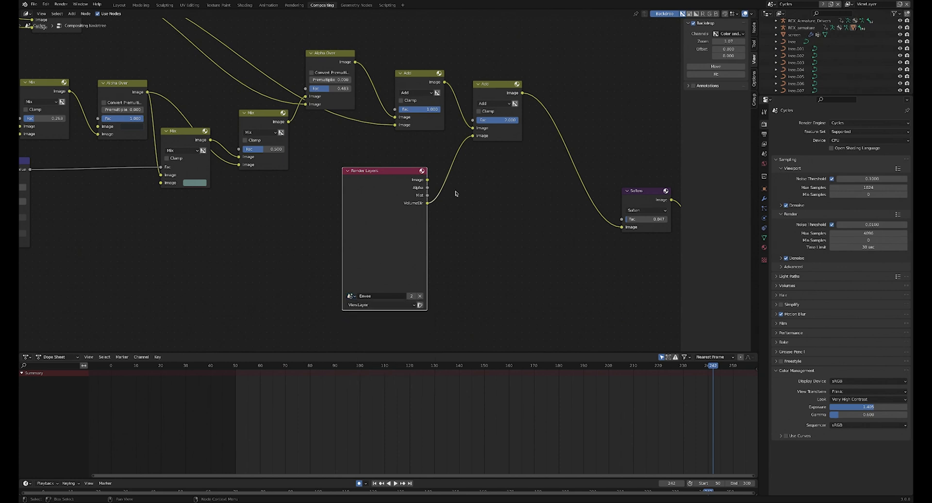
mouse_move(382, 188)
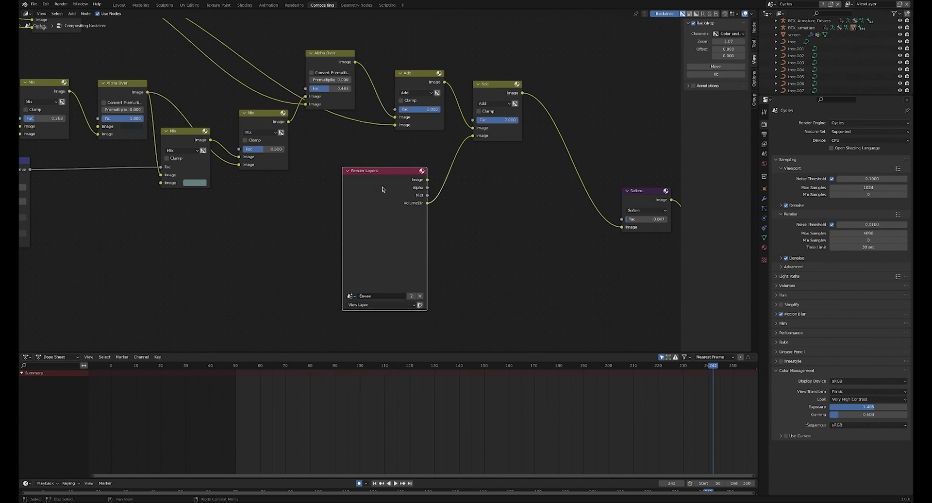
Add a File Output node to the compositing node tree.
drag(383, 189, 277, 228)
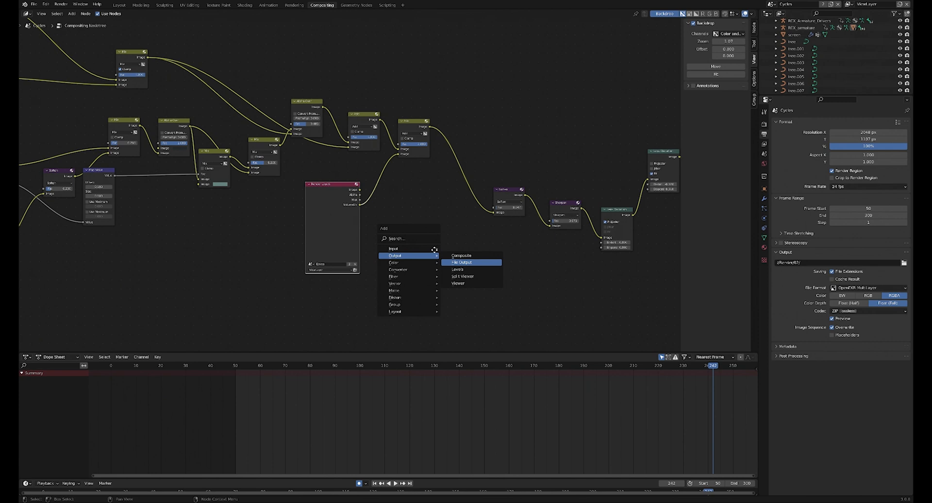
click(462, 262)
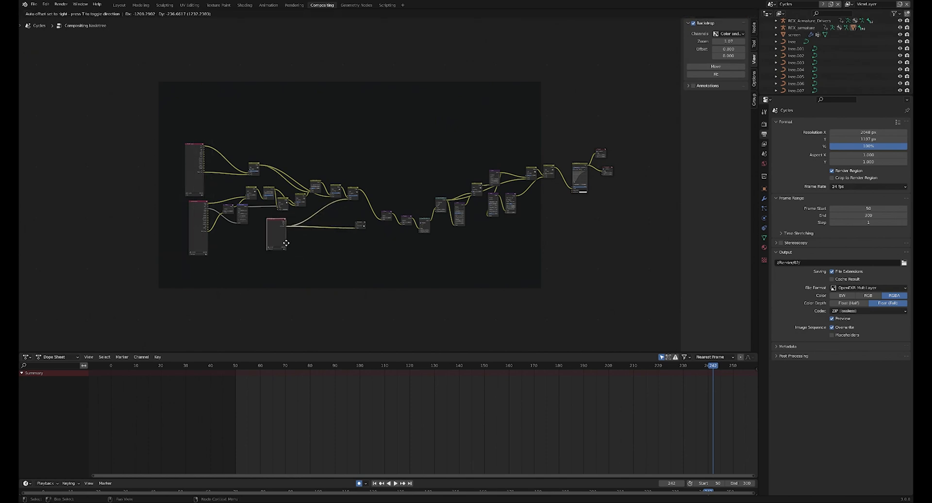
Drop the new File Output node into place in the tree.
drag(276, 232, 309, 244)
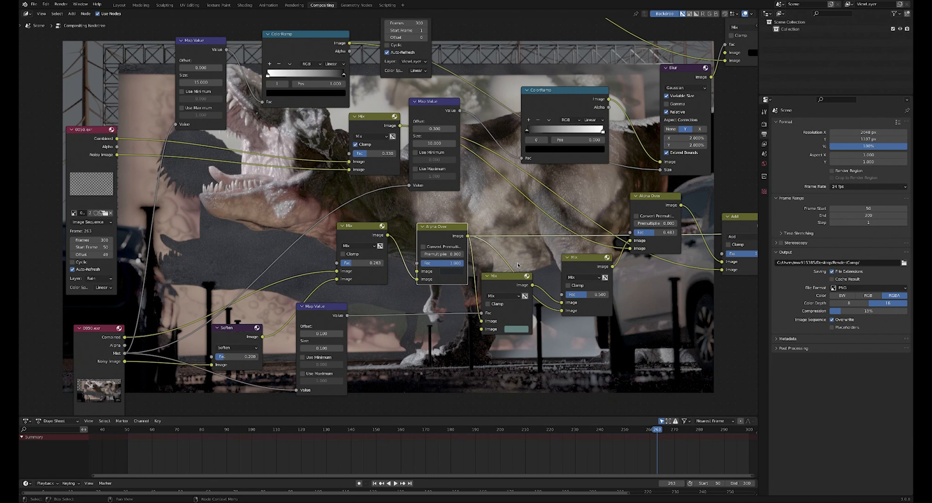
mouse_move(374, 290)
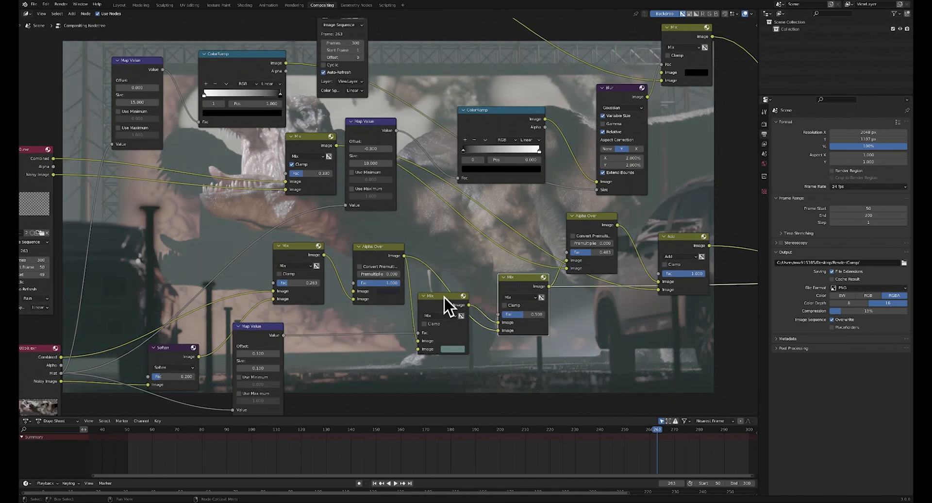
Bring the rain layer image nodes into view for the backdrop preview.
drag(428, 295, 443, 315)
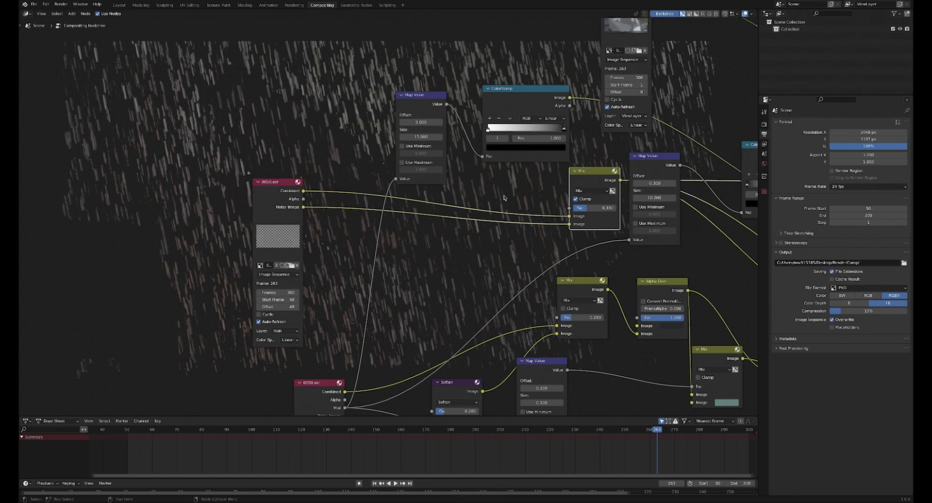
mouse_move(114, 61)
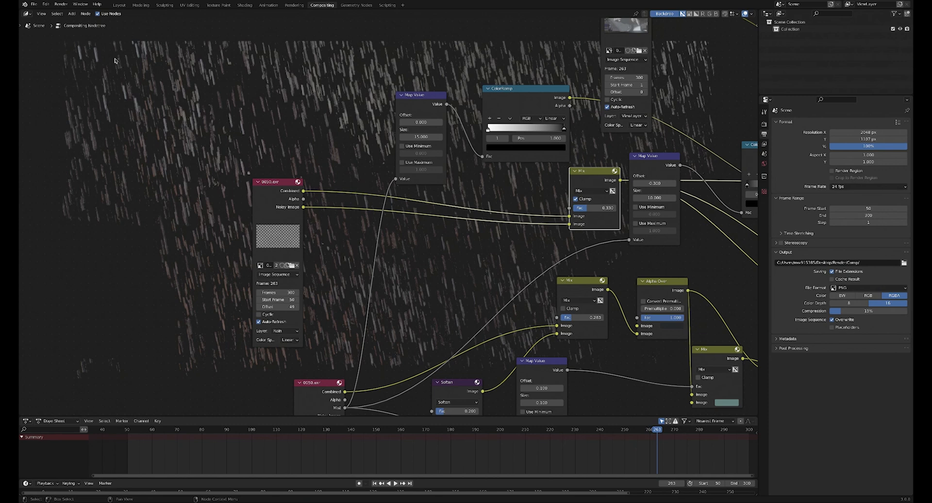
mouse_move(527, 155)
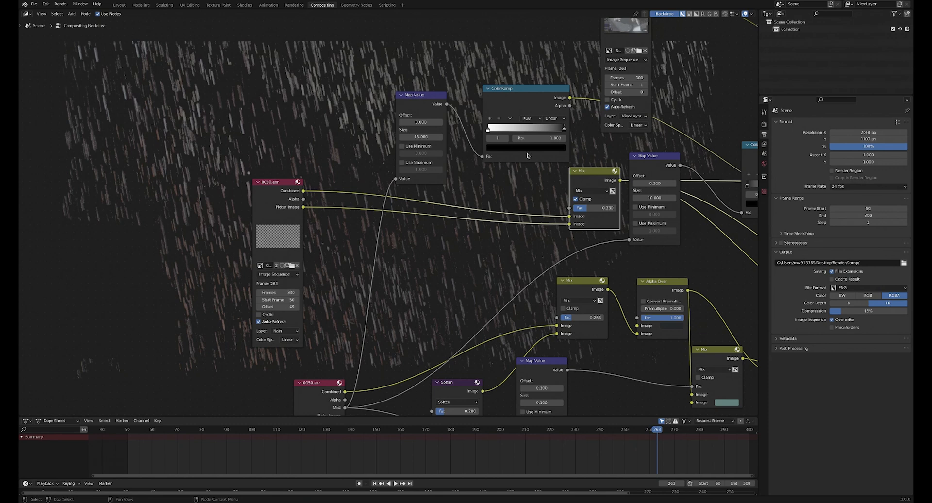
mouse_move(680, 79)
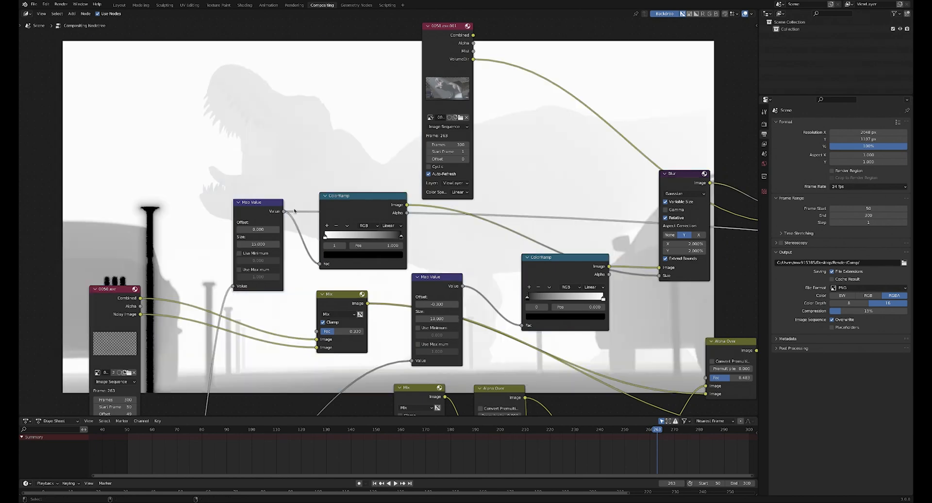
mouse_move(188, 220)
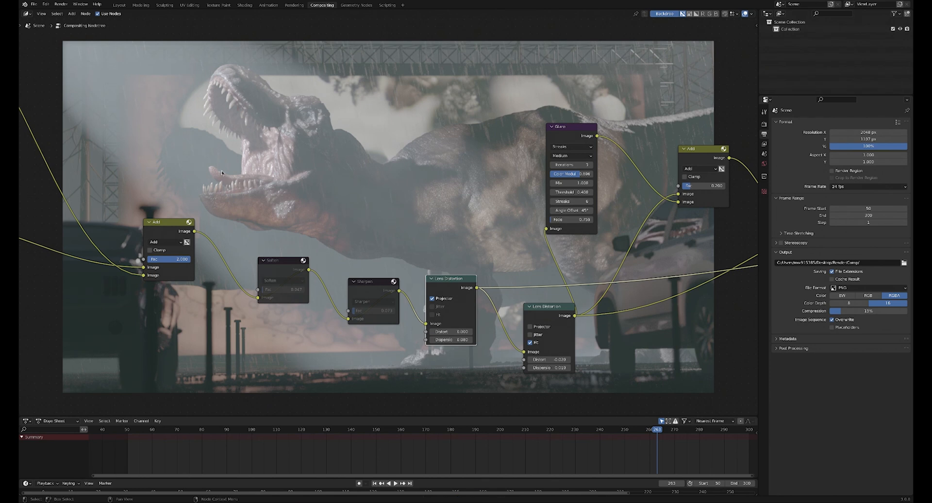
mouse_move(514, 301)
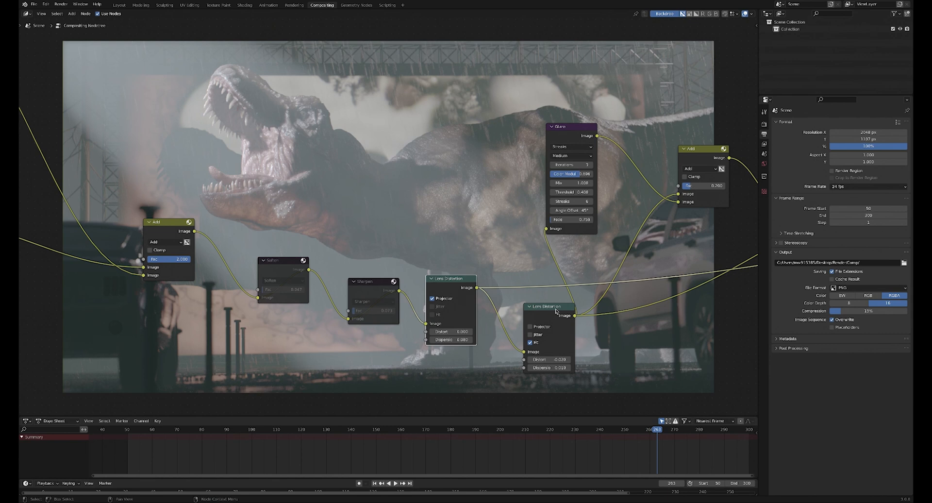
drag(555, 306, 547, 301)
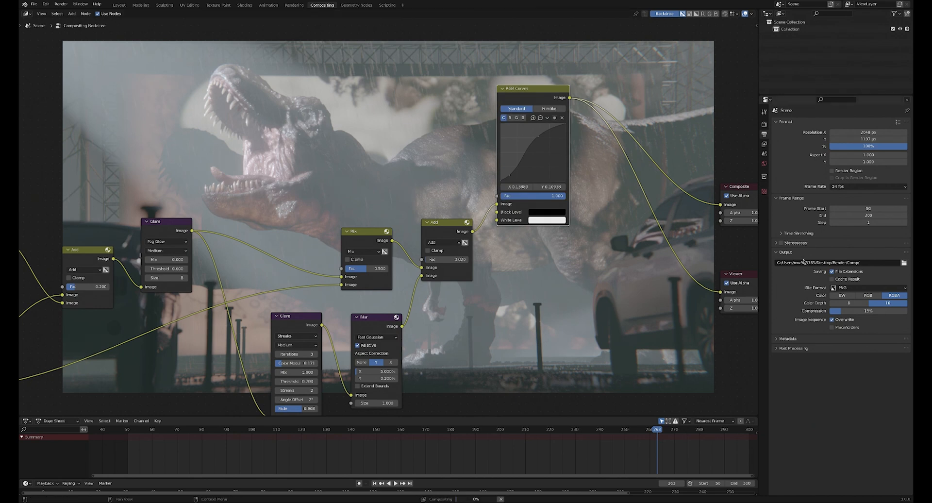
Set colour management to Filmic, Very High Contrast, gamma 0.777 and exposure about 1.5.
click(764, 112)
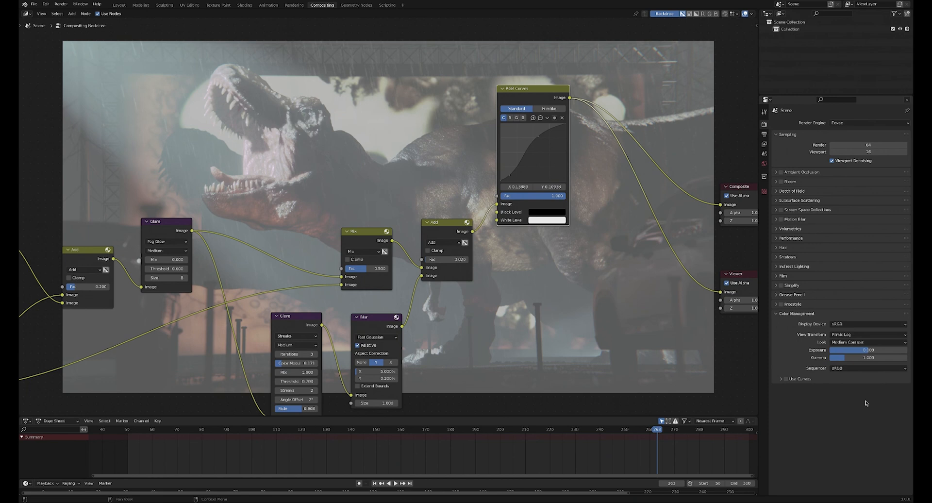
click(867, 334)
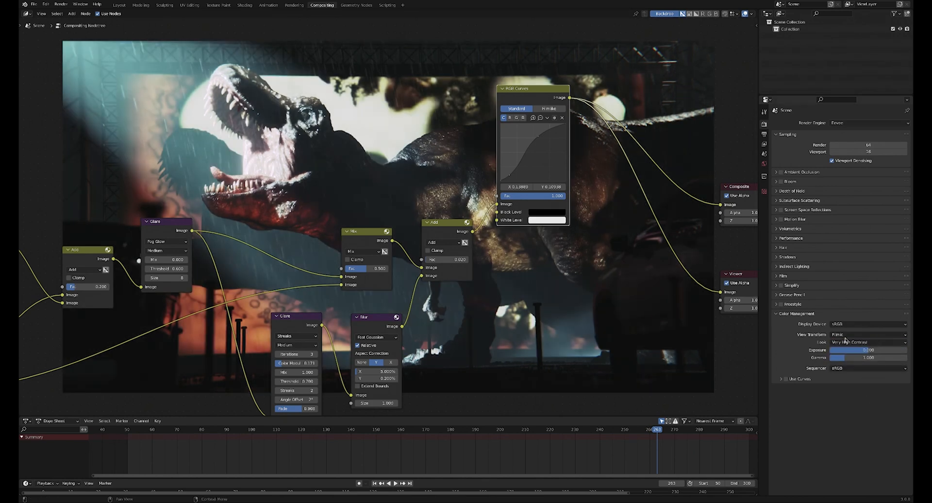
drag(868, 358, 854, 357)
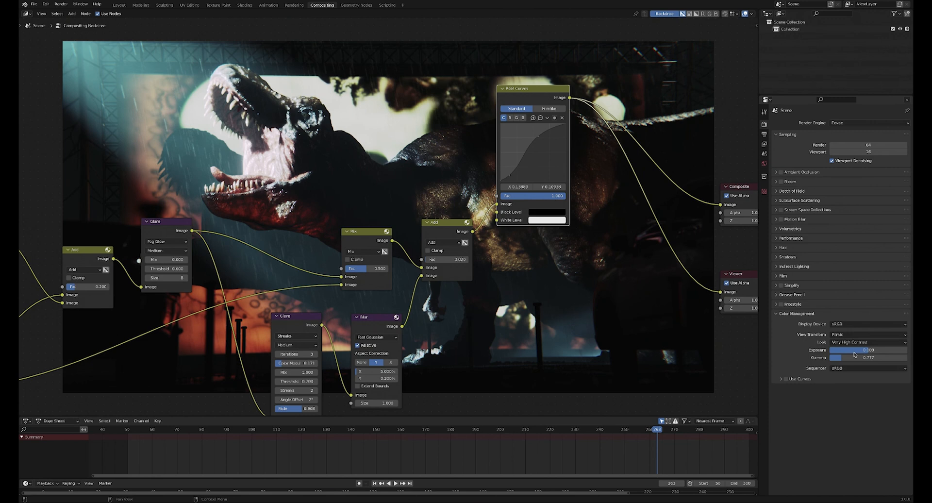
drag(849, 349, 870, 349)
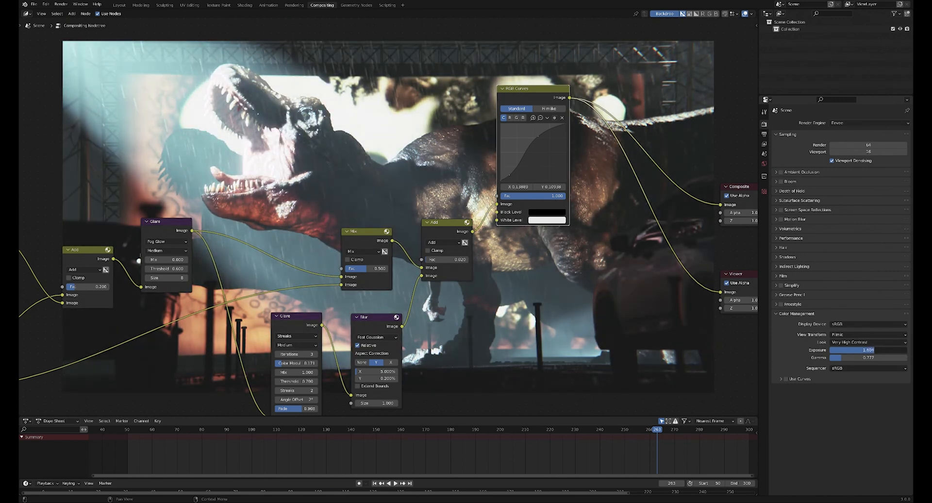